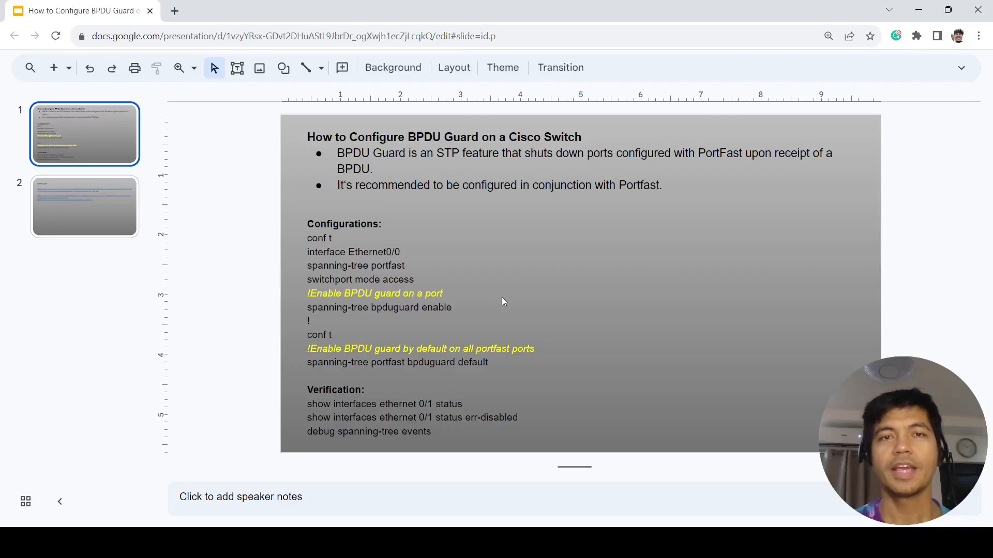
mouse_move(515, 247)
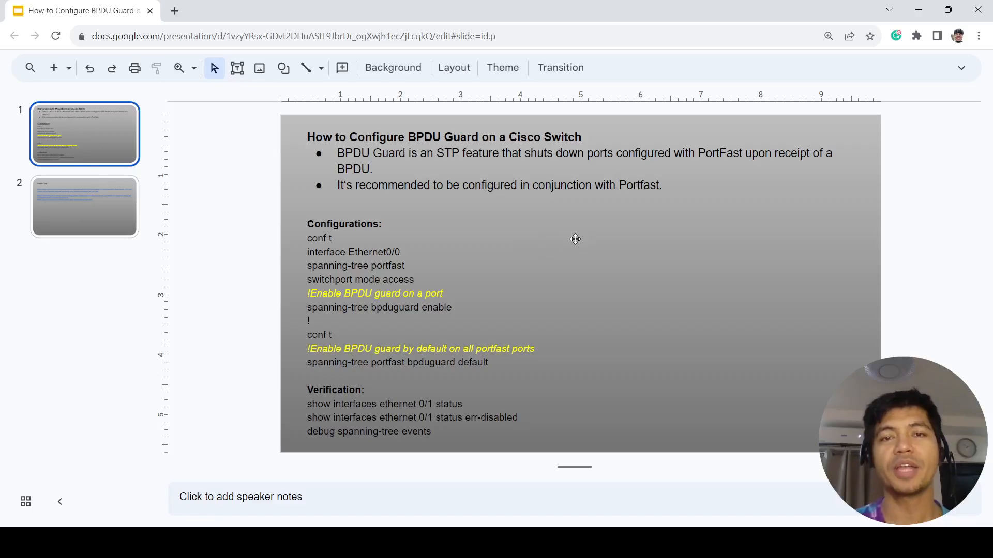
mouse_move(275, 237)
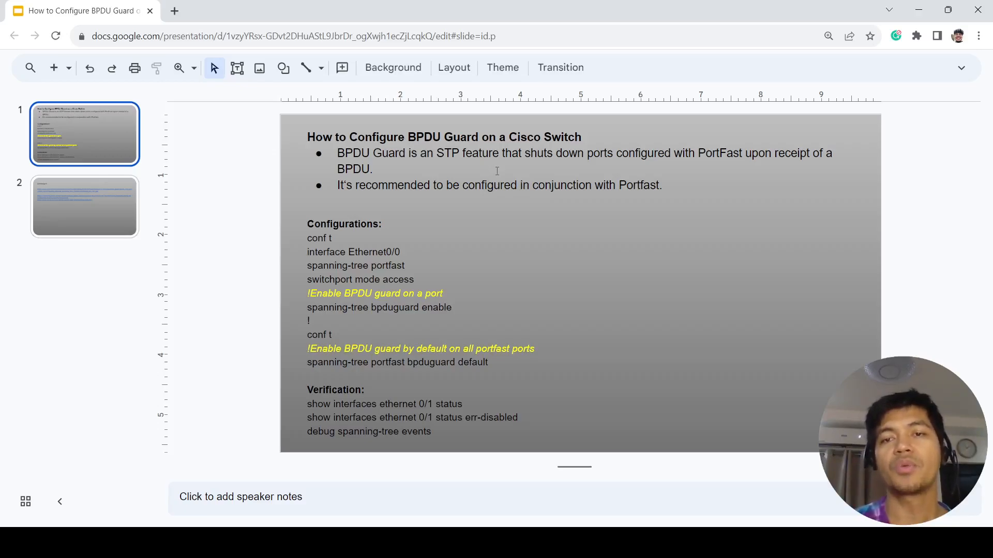
mouse_move(420, 243)
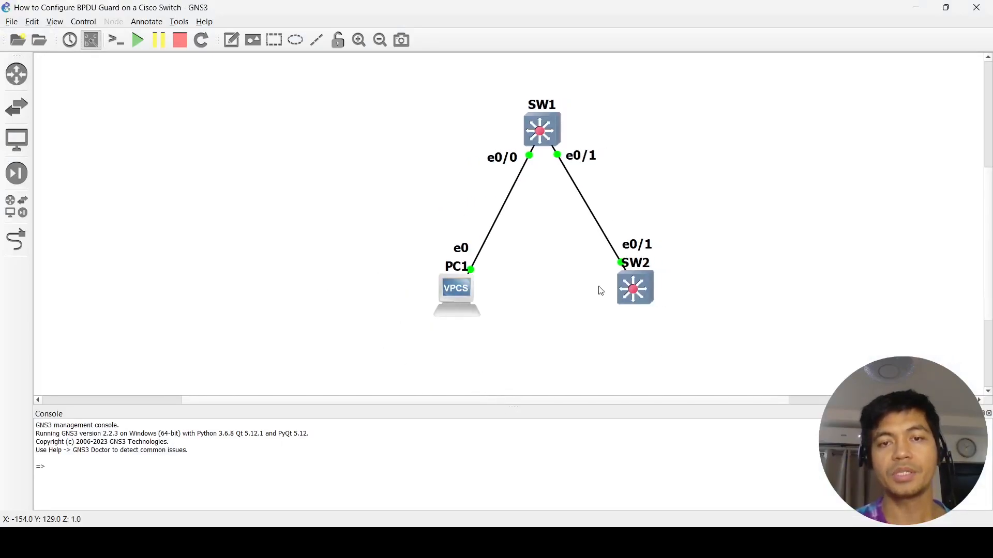
- Nudge SW2 slightly right in the GNS3 topology, keeping its e0/1 link to SW1
left_click_drag(633, 289, 656, 277)
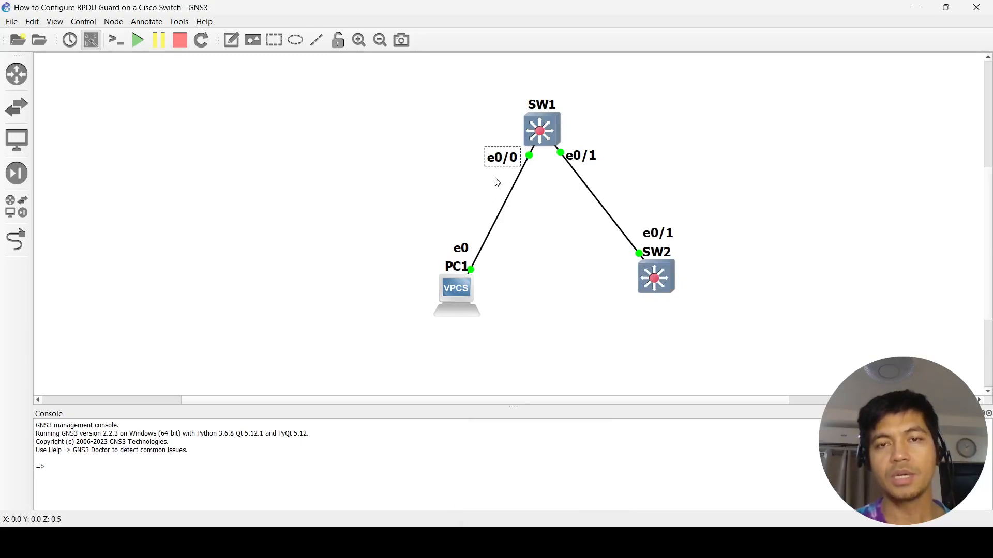
mouse_move(533, 192)
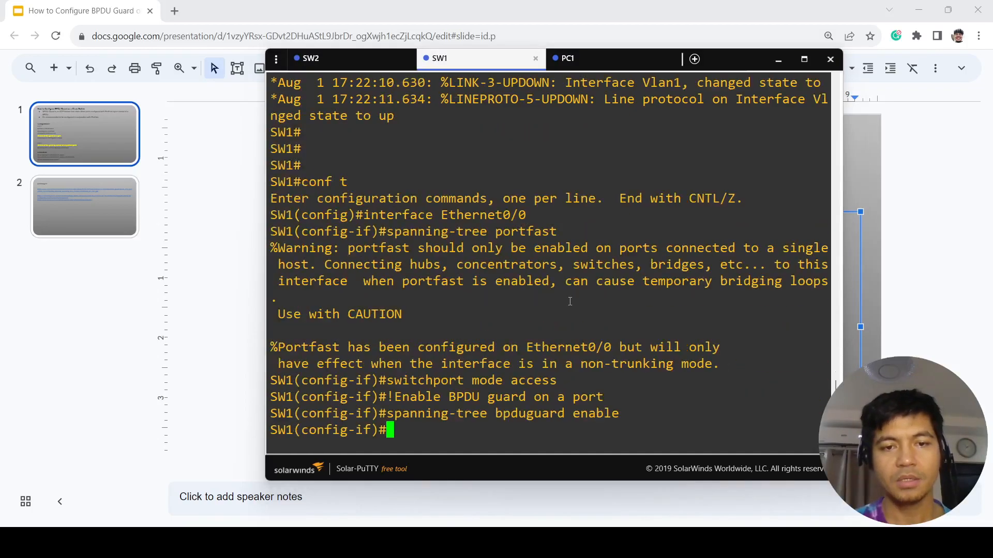
- Apply PortFast, access mode and BPDU Guard on SW1 Ethernet0/0, then return to the slide notes
key("enter")
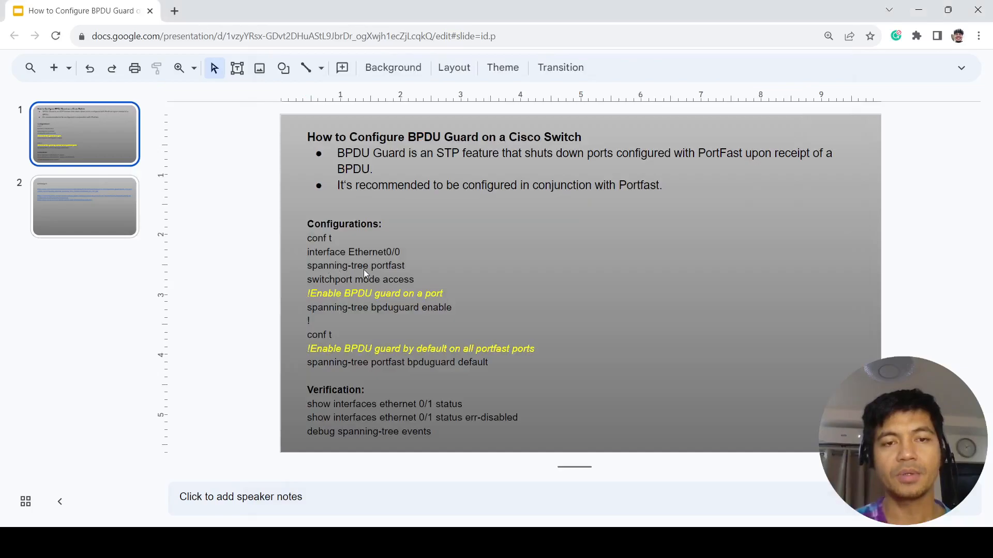
mouse_move(354, 274)
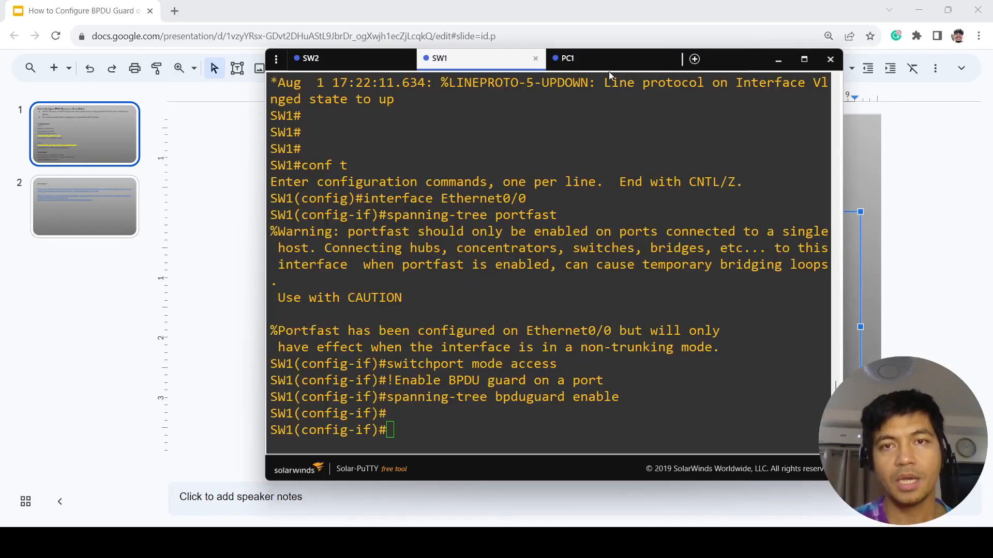
left_click(830, 59)
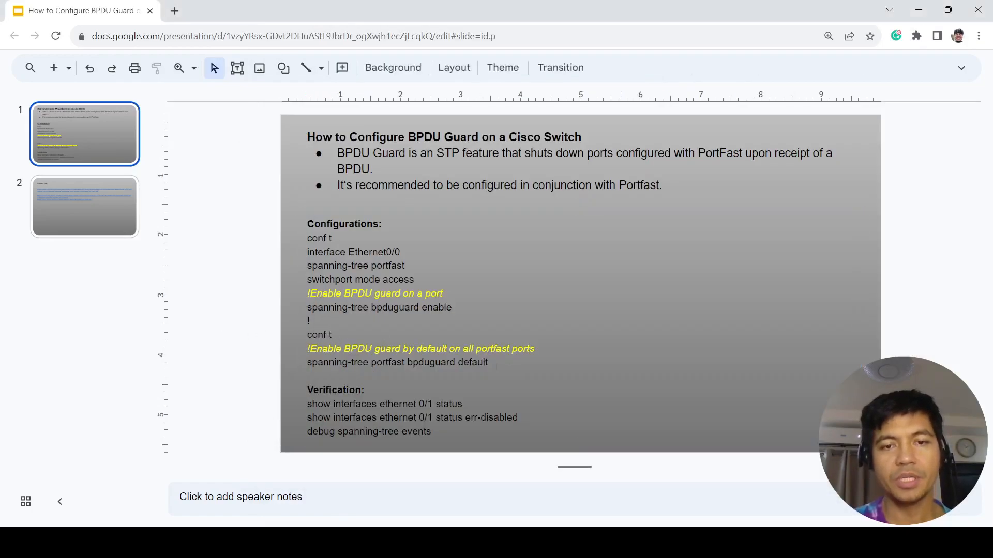
- Set spanning-tree portfast bpduguard default globally on SW1 from the slide's commands
left_click_drag(307, 334, 487, 362)
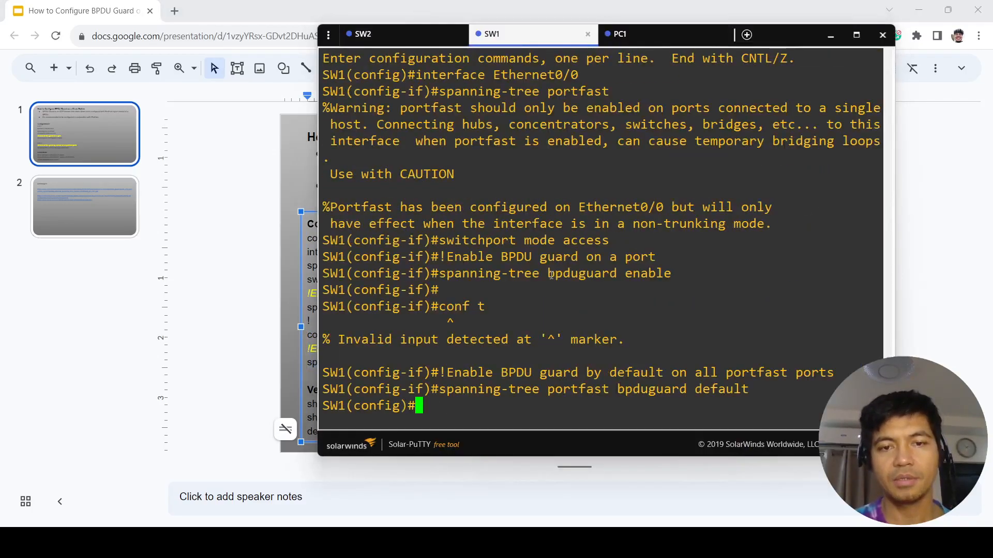
key("enter")
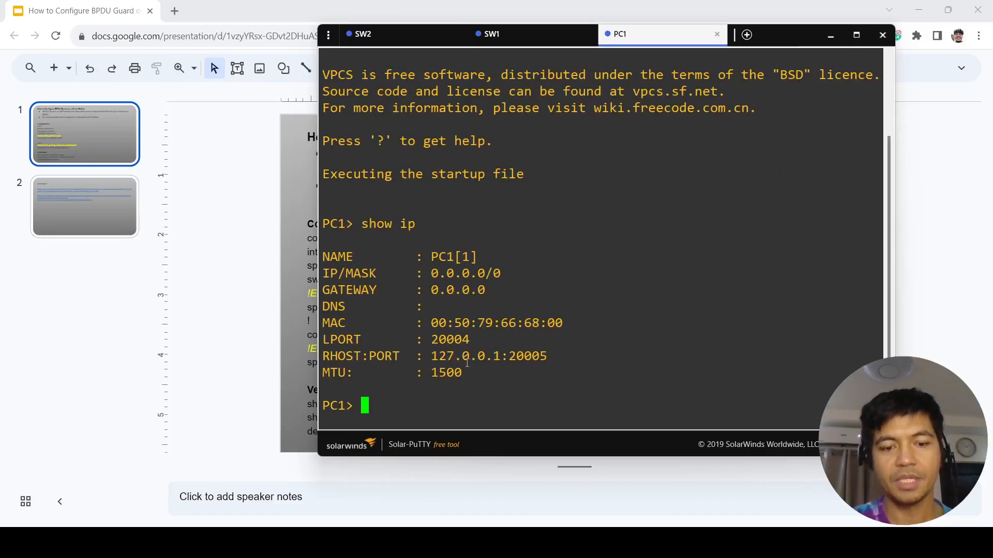
- Assign PC1 ip 10.10.10.1/24 gateway 10.10.10.254, save it, and return to the SW1 console
type("ip")
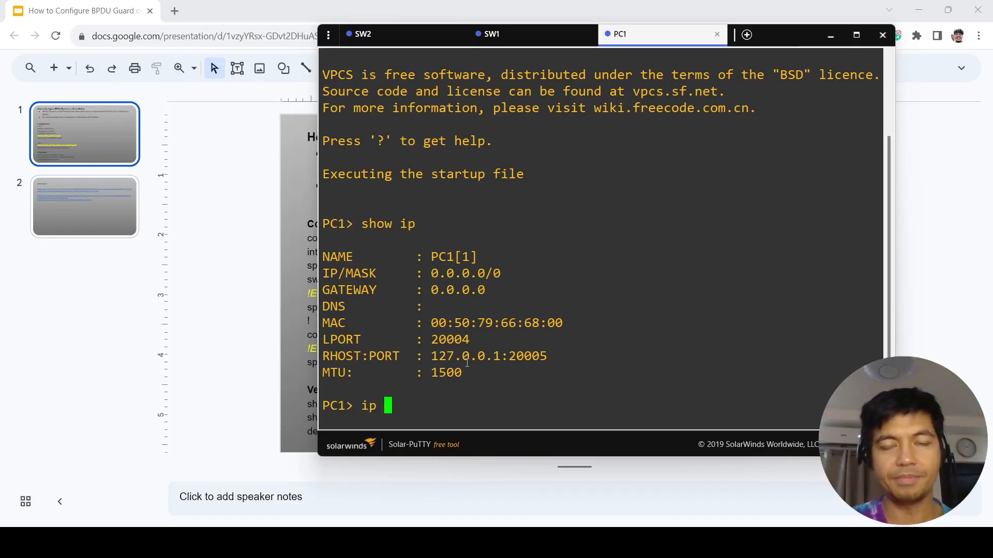
type("0.0.0.0/0")
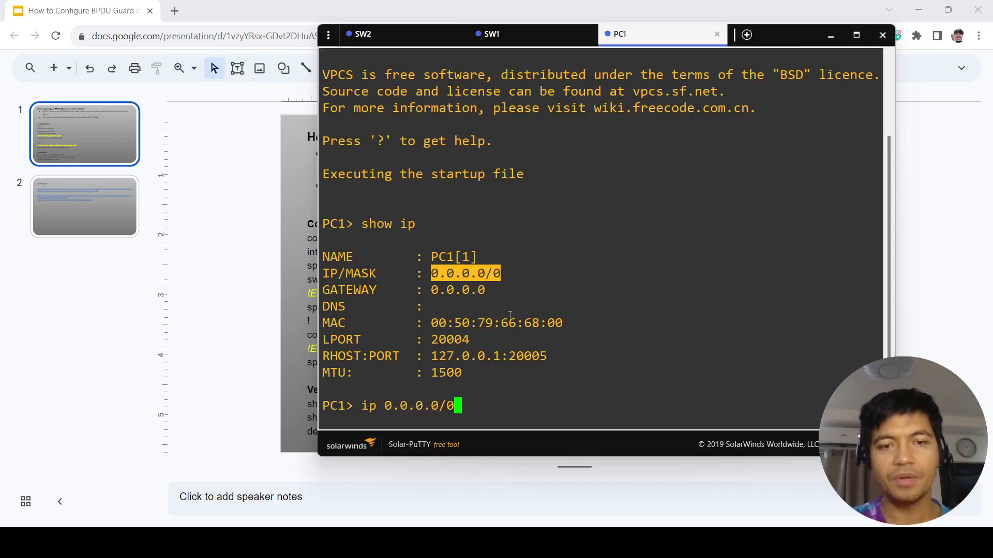
key("Backspace")
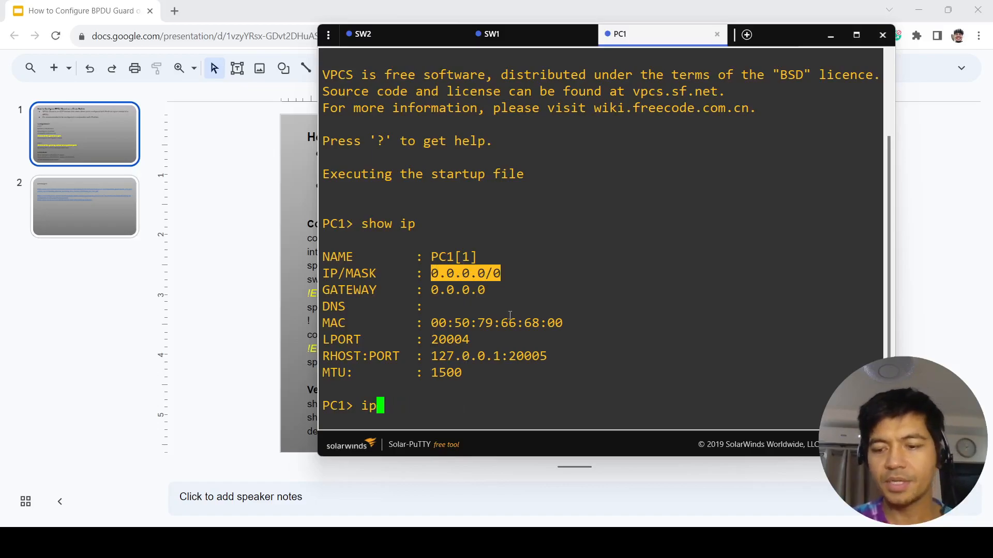
type("10.10")
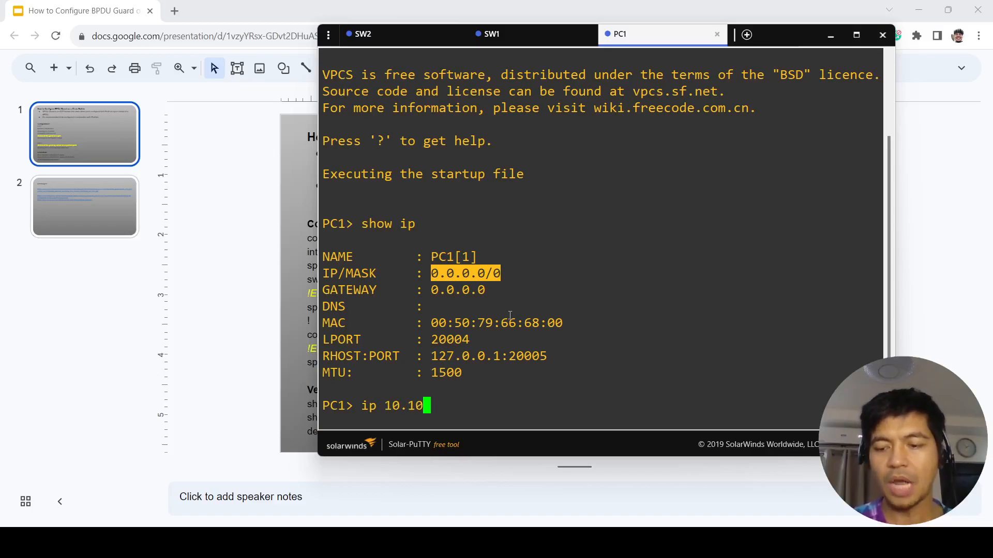
type(".10")
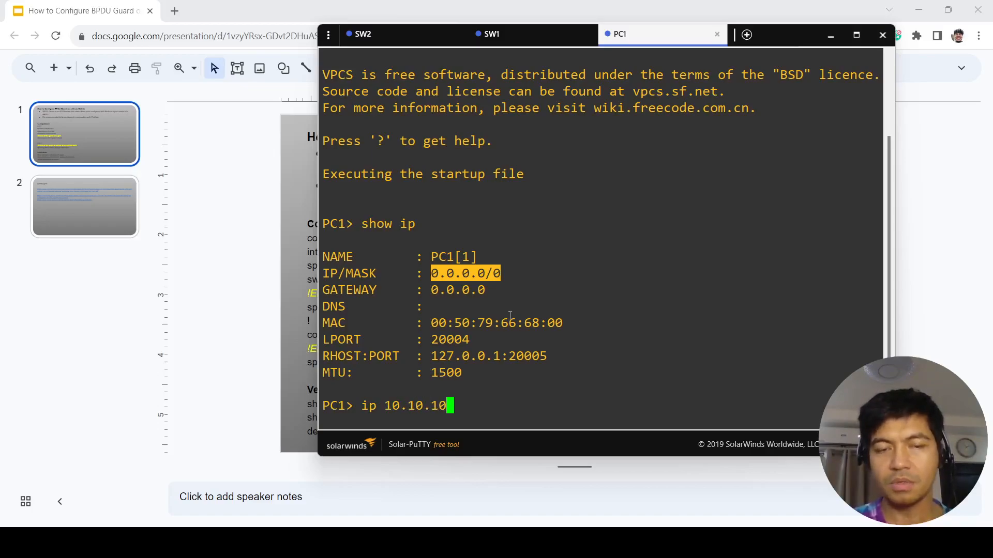
type("1")
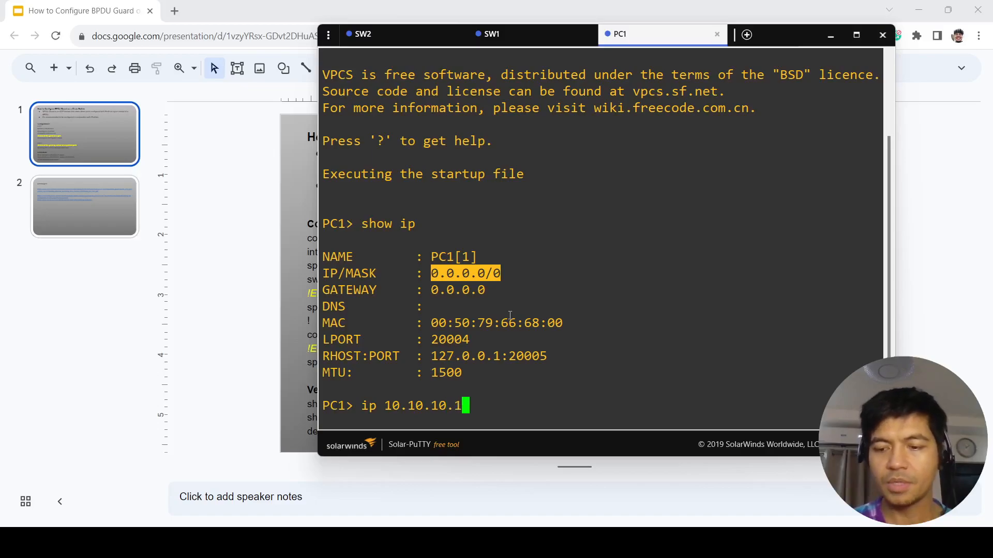
type("/24")
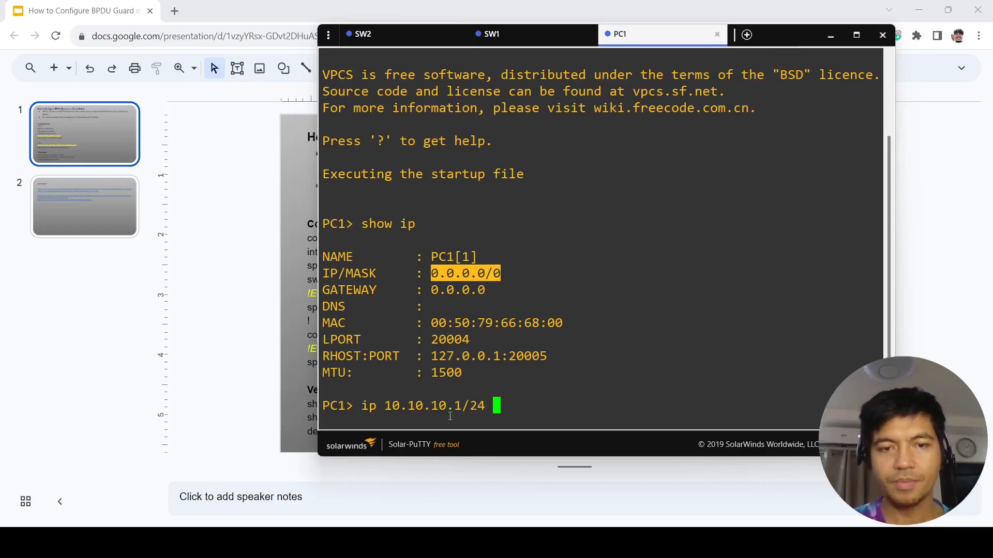
type("10.10.10.1/2")
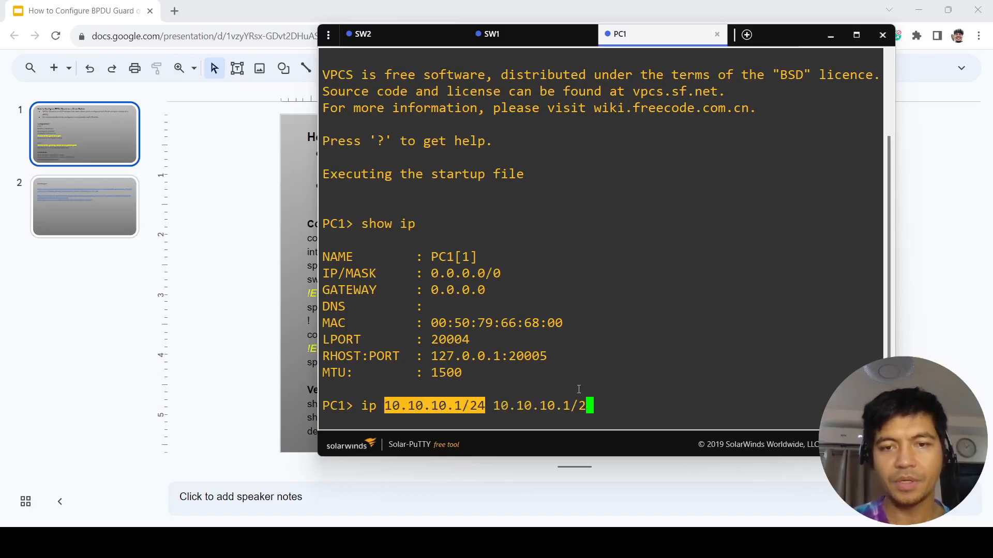
type("54")
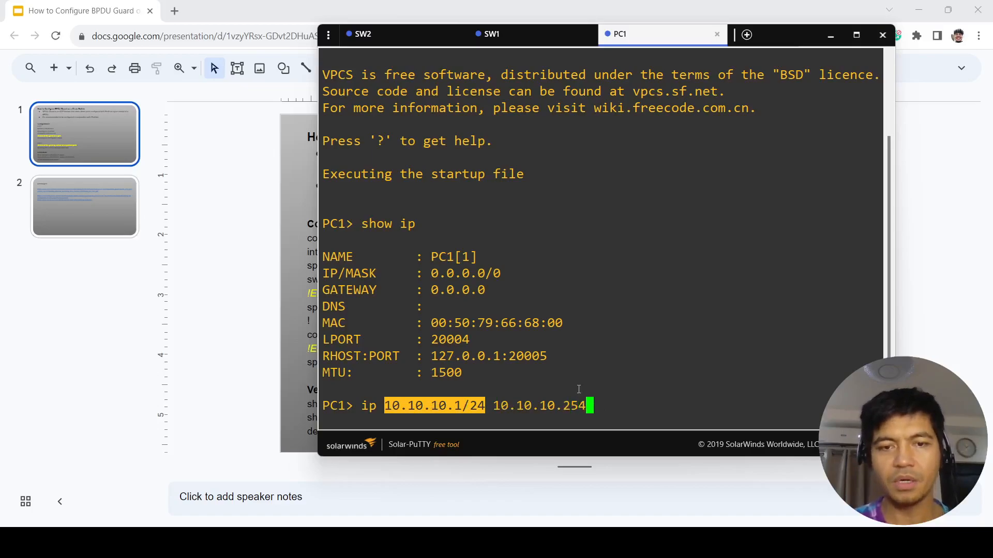
key("enter")
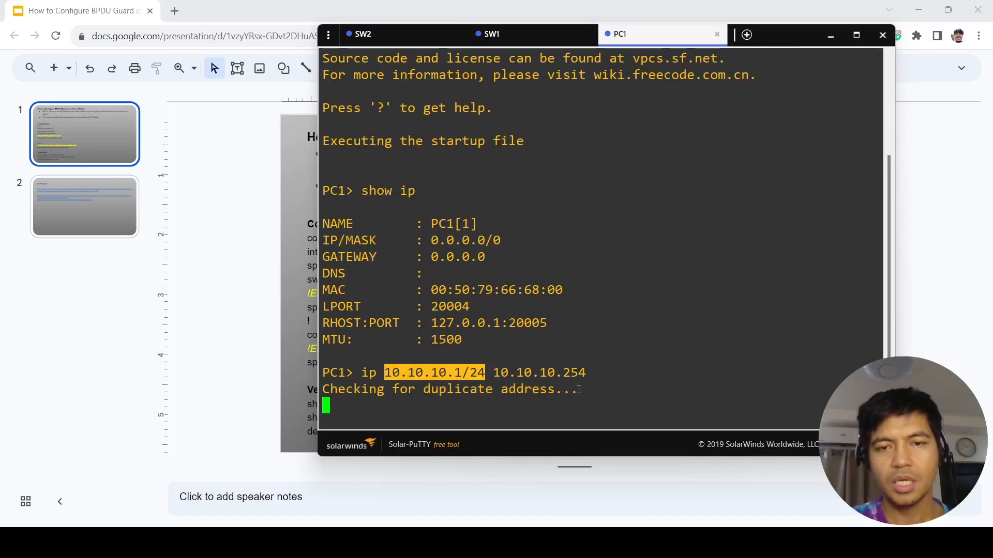
type("save")
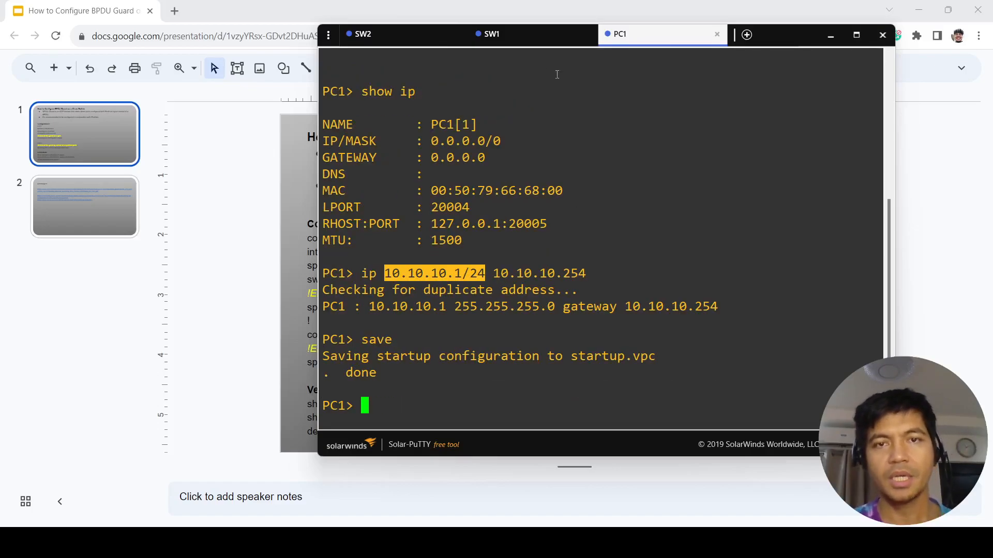
left_click(491, 33)
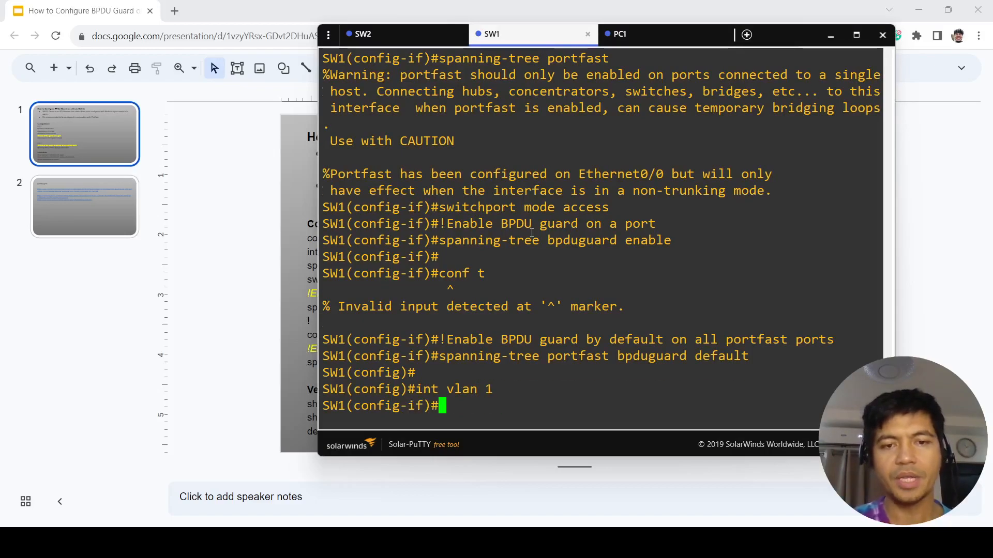
- Give SW1 VLAN 1 ip address 10.10.10.254 255.255.255.0, no shut, and end configuration
type("ip add")
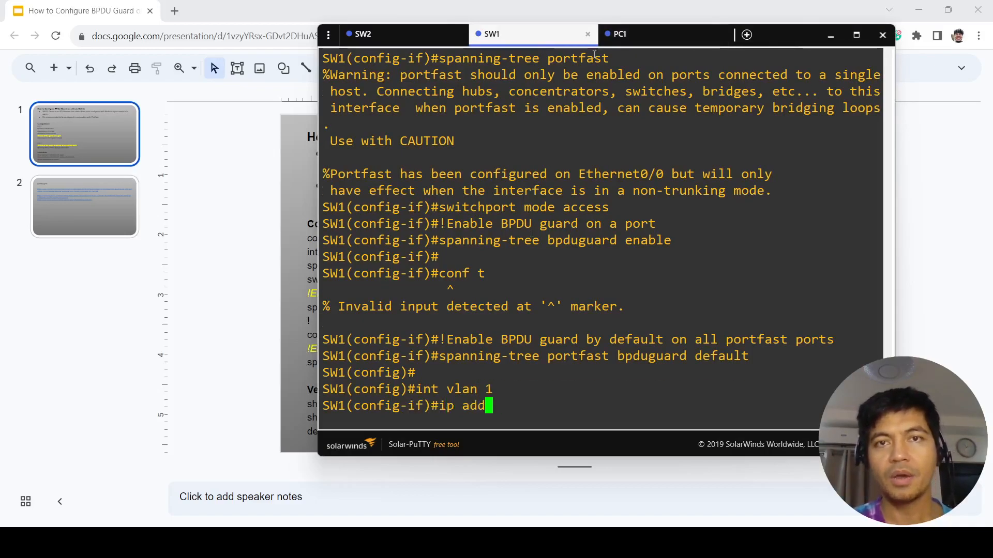
left_click(619, 34)
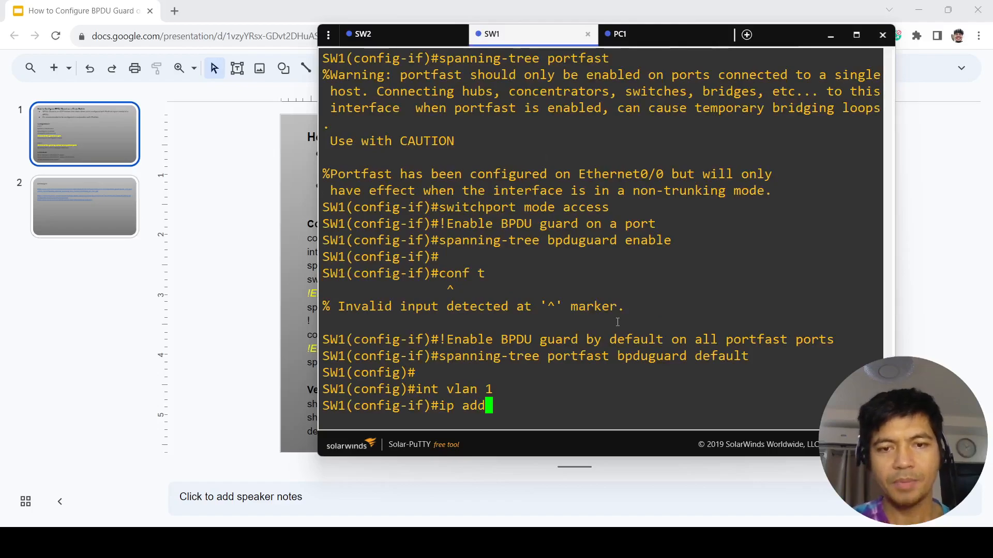
type("ress 10.10.10.254")
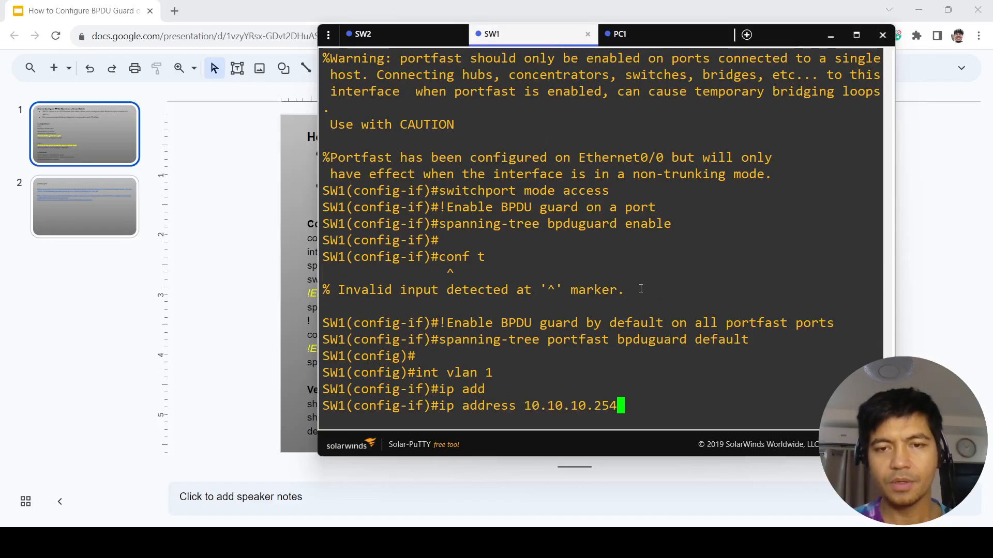
type("255.255.255.0")
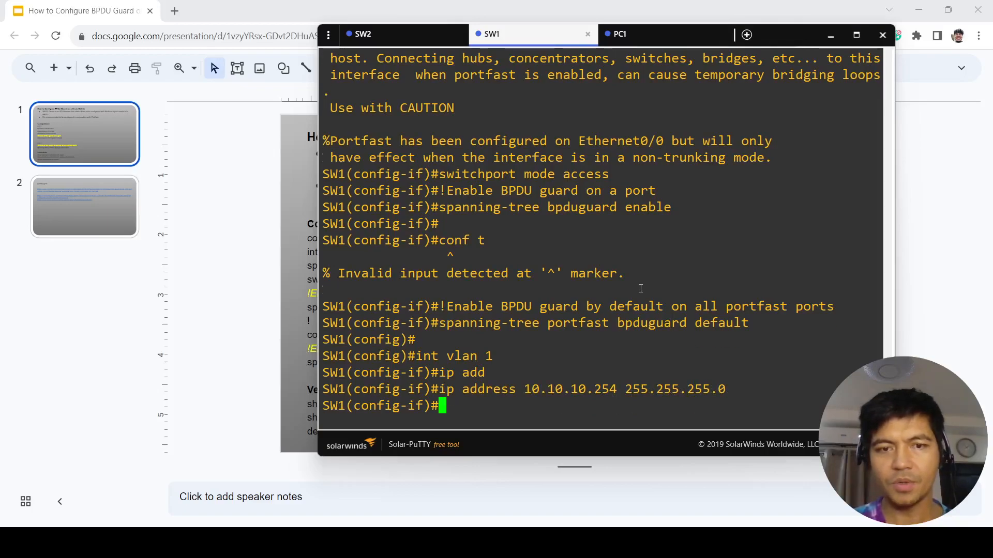
type("no shut")
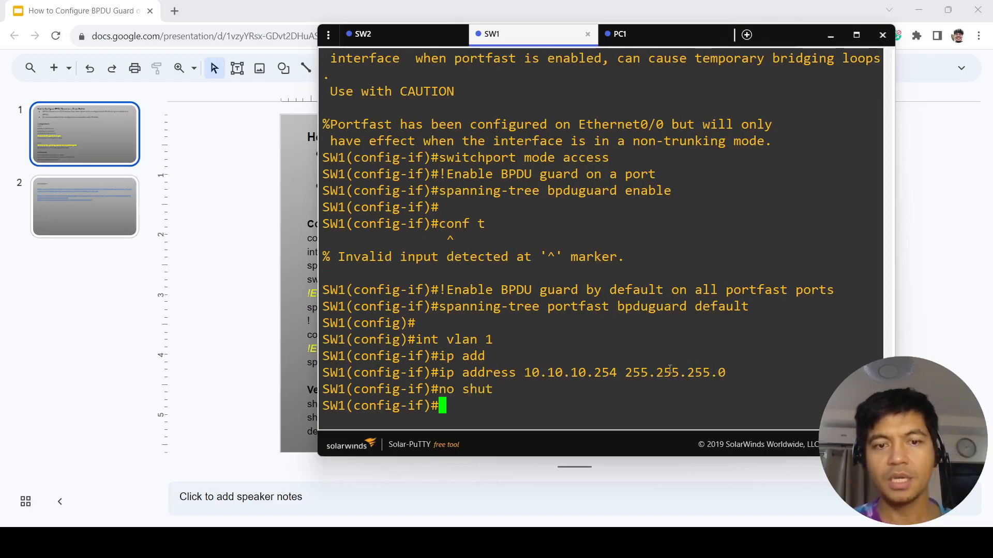
type("end")
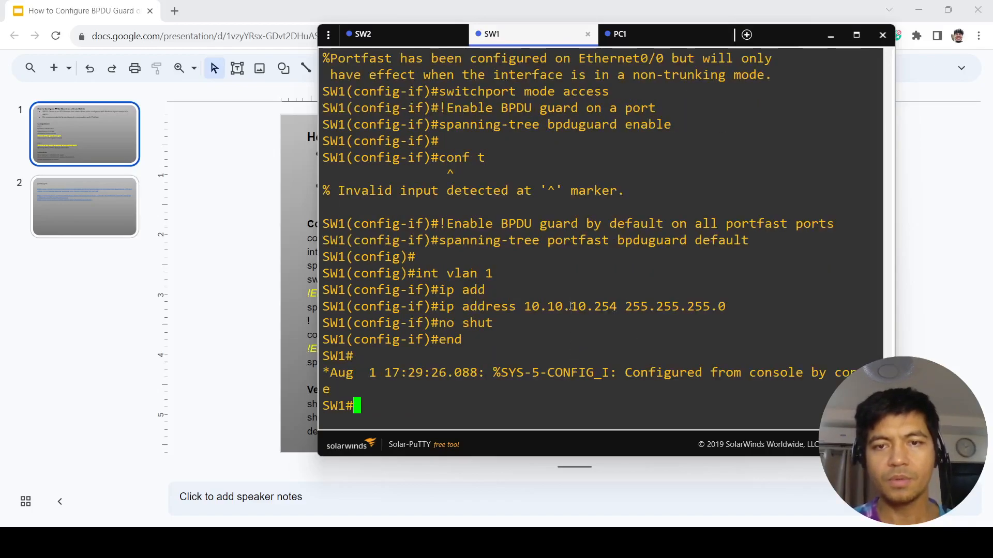
- Ping 10.10.10.1 from SW1 and show run int ethernet 0/0 confirming PortFast and BPDU Guard
type("ping 10.10.10.1")
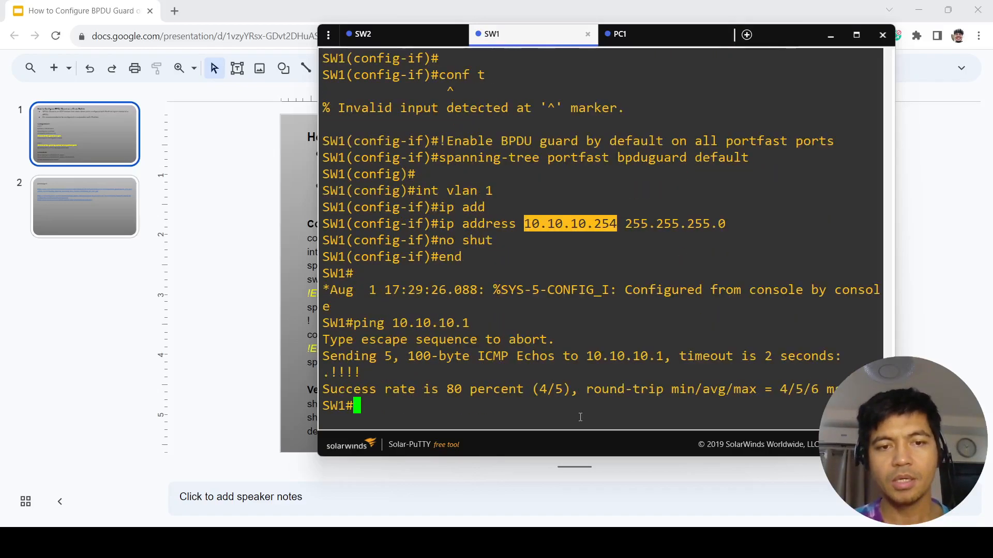
type("show")
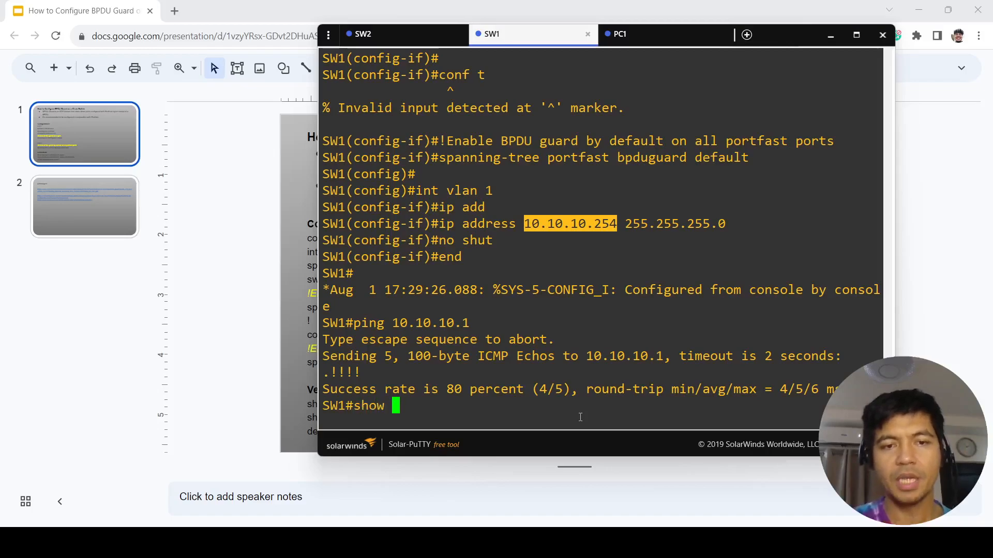
type("run int eht")
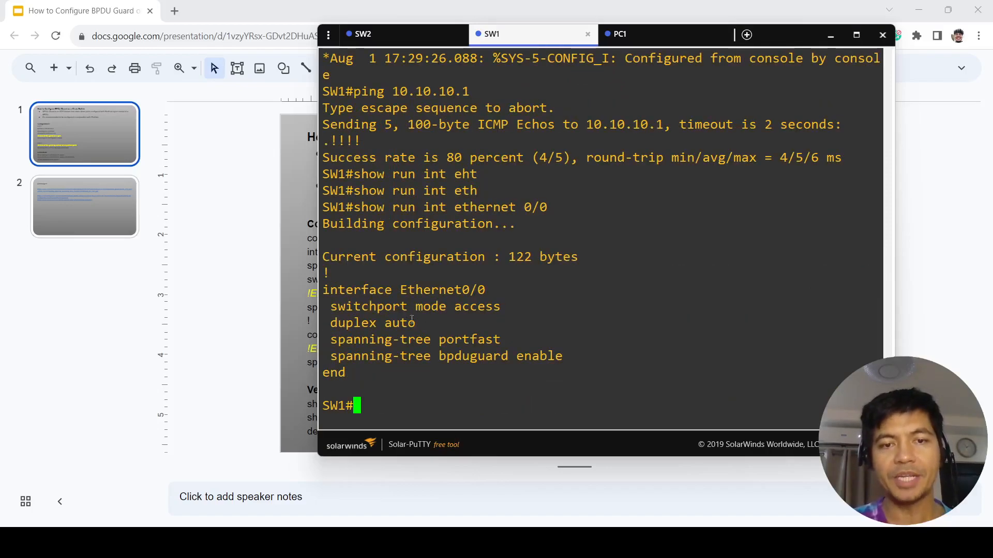
double_click(382, 306)
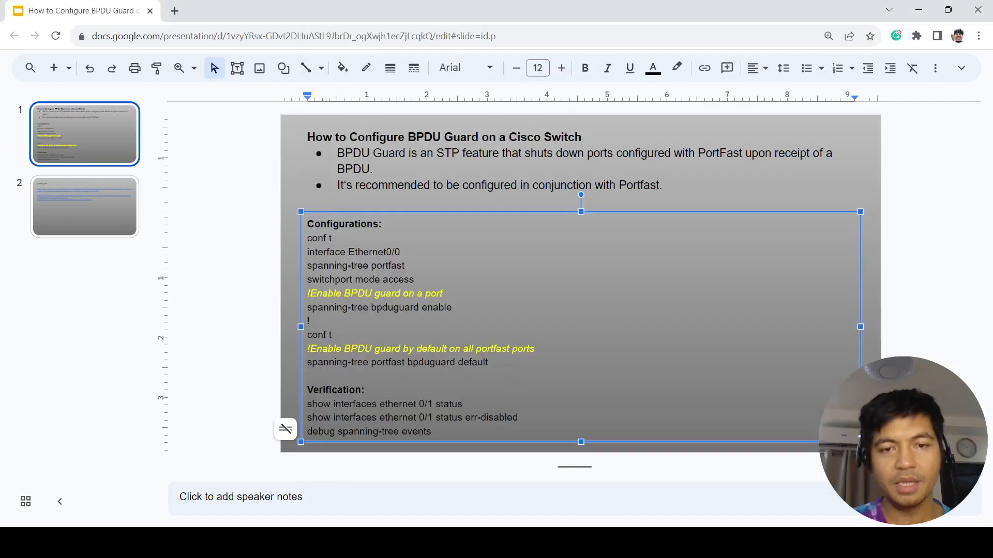
- Select the configuration text box on the BPDU Guard slide in Google Slides
triple_click(383, 404)
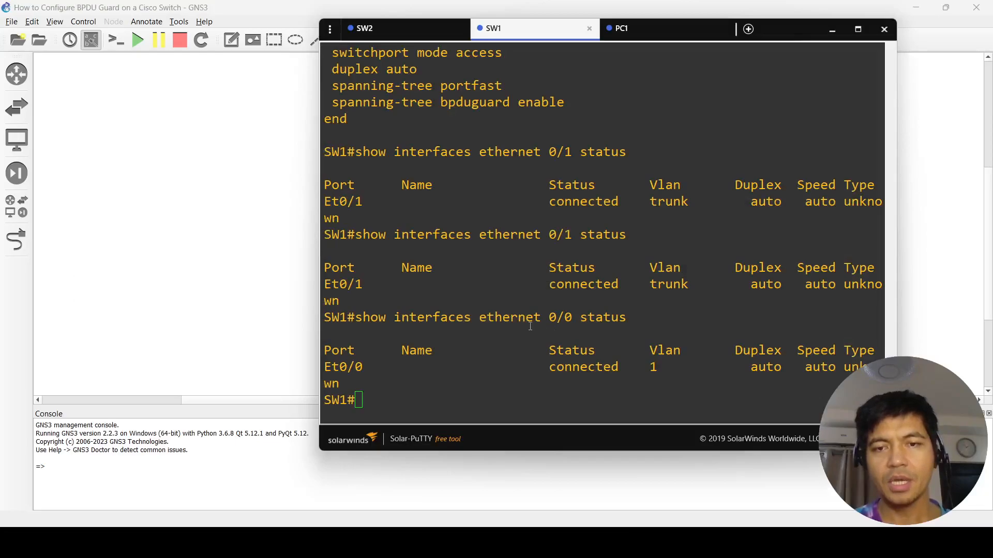
mouse_move(519, 128)
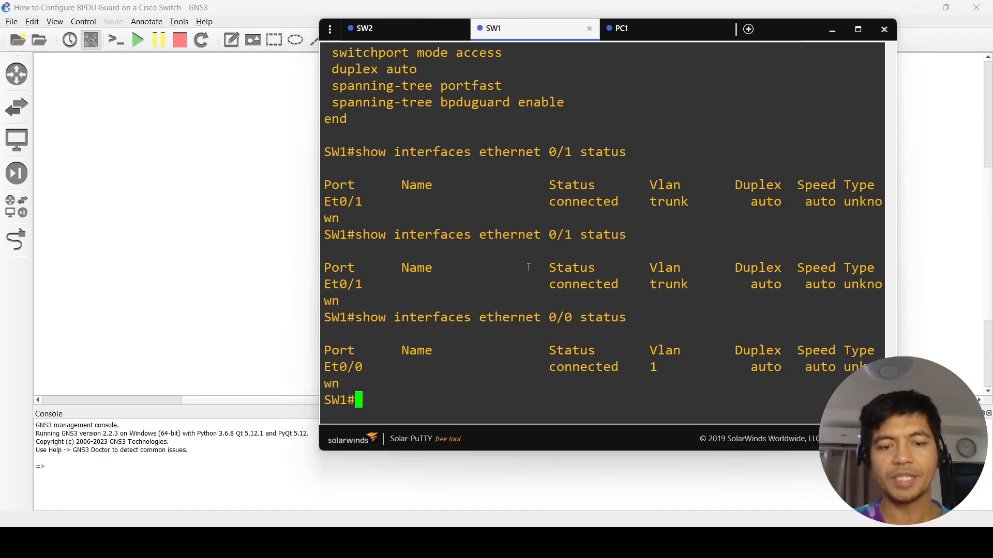
- Run show interfaces ethernet 0/1 status to see Et0/1 connected as a trunk
type("show interfaces ethernet 0/1 status")
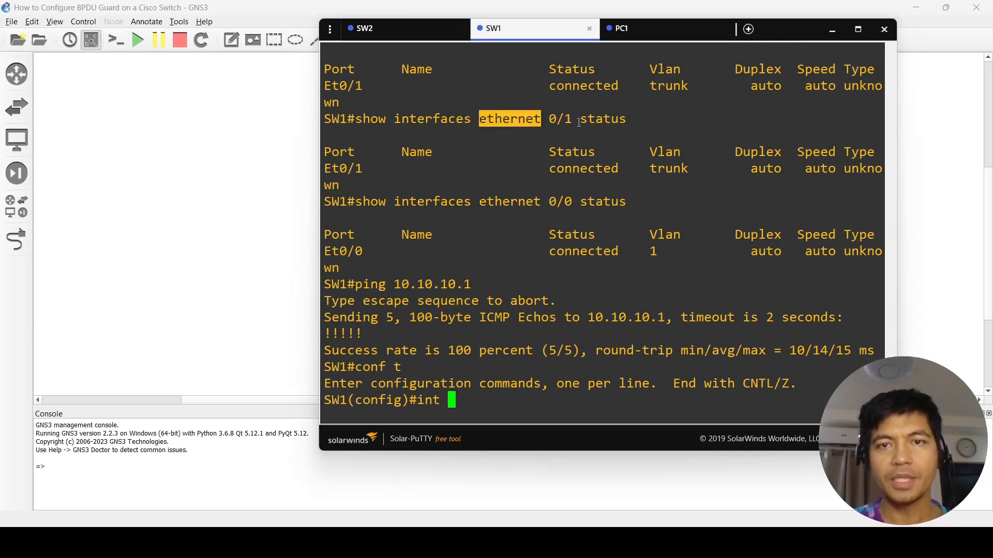
- Configure Ethernet0/1 with PortFast, access mode and BPDU Guard, end, and start a show command
type("ethernet 0/1")
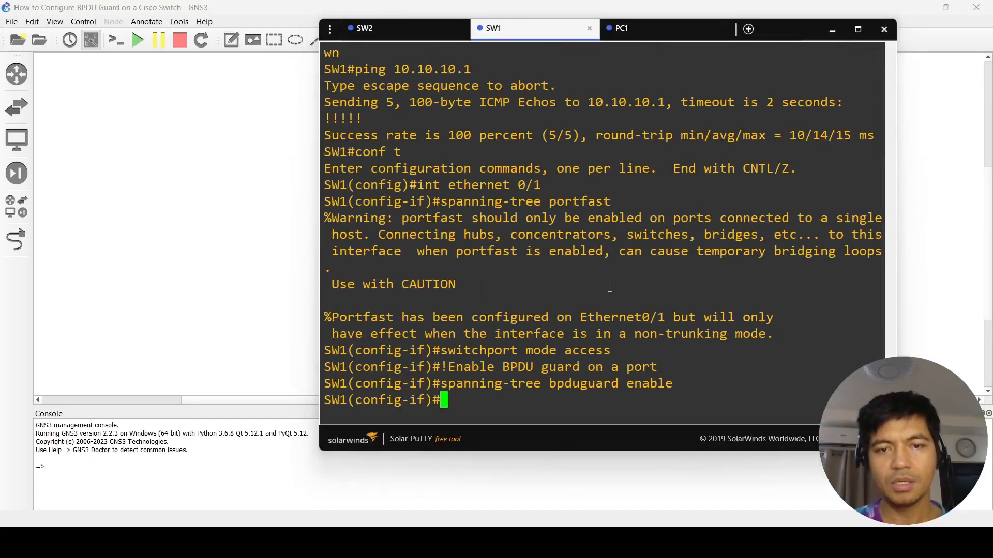
type("end")
type("s")
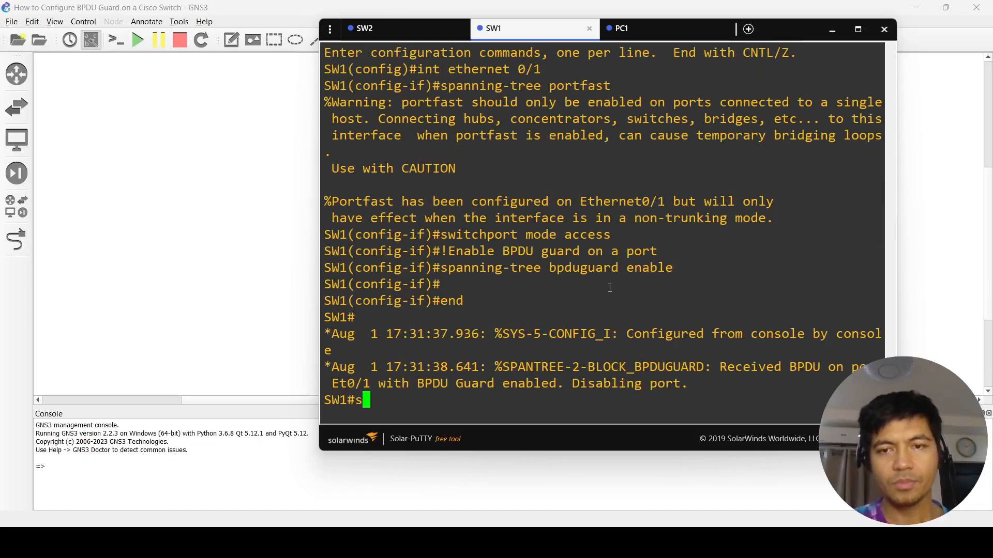
type("how")
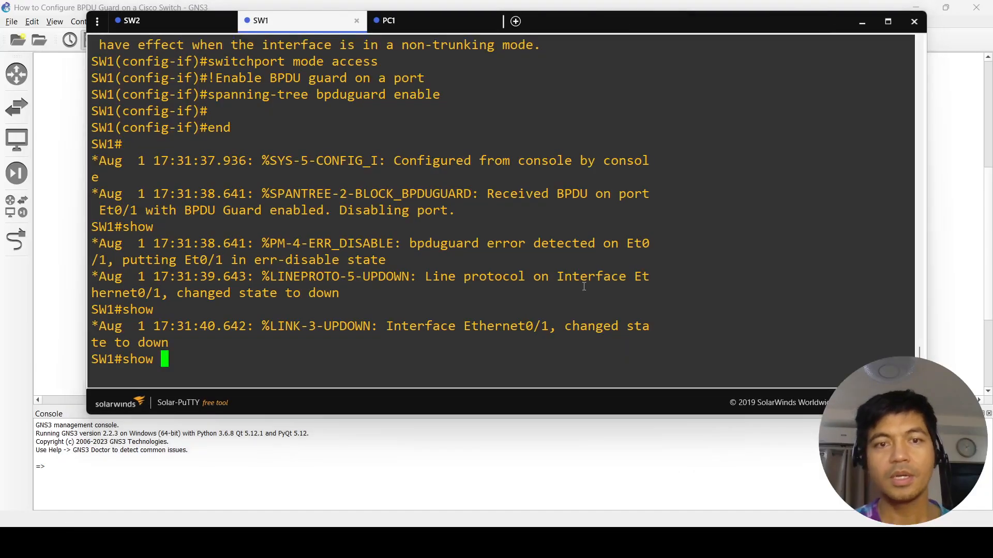
- Show Et0/1 status err-disabled with bpduguard as the reason, then return to the slide
type("conf")
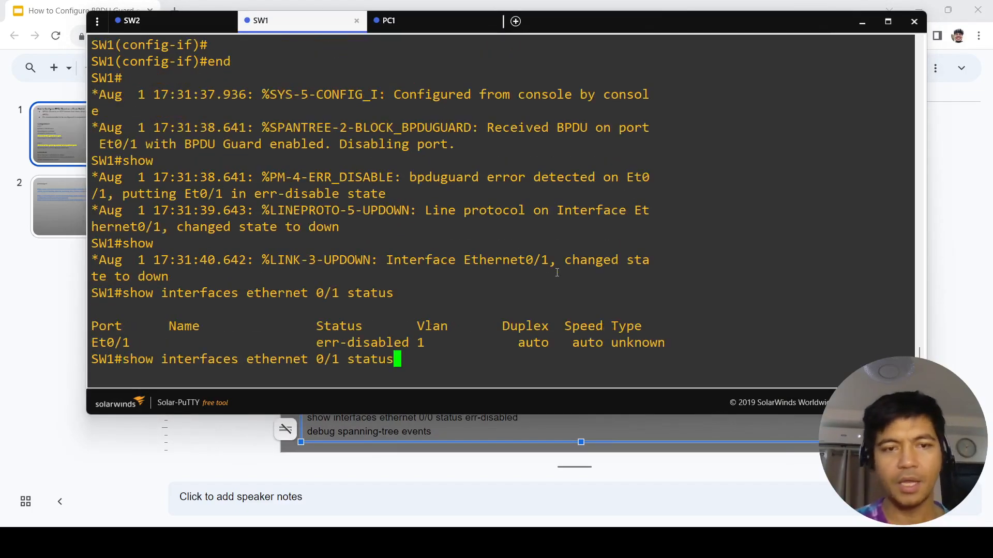
type("err-disabled")
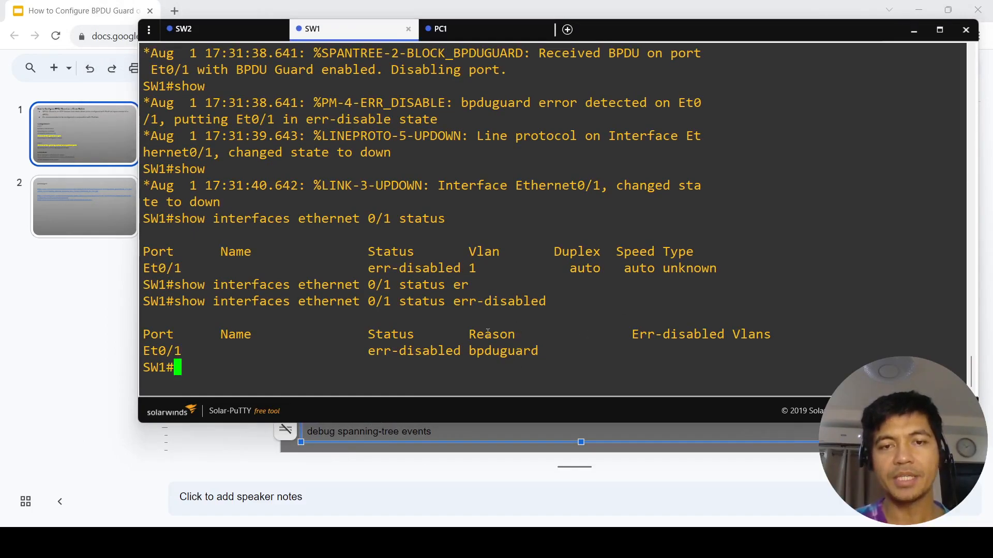
mouse_move(538, 329)
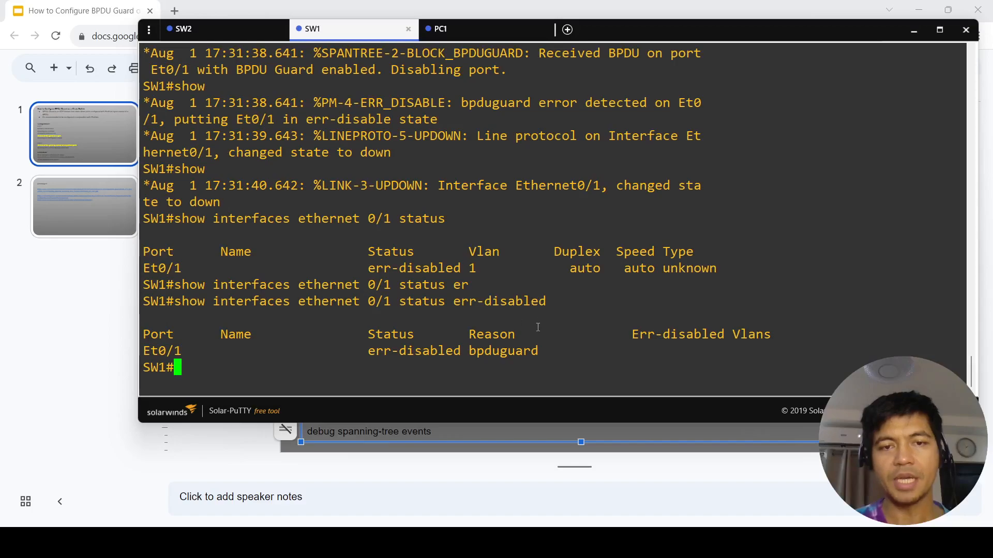
double_click(503, 351)
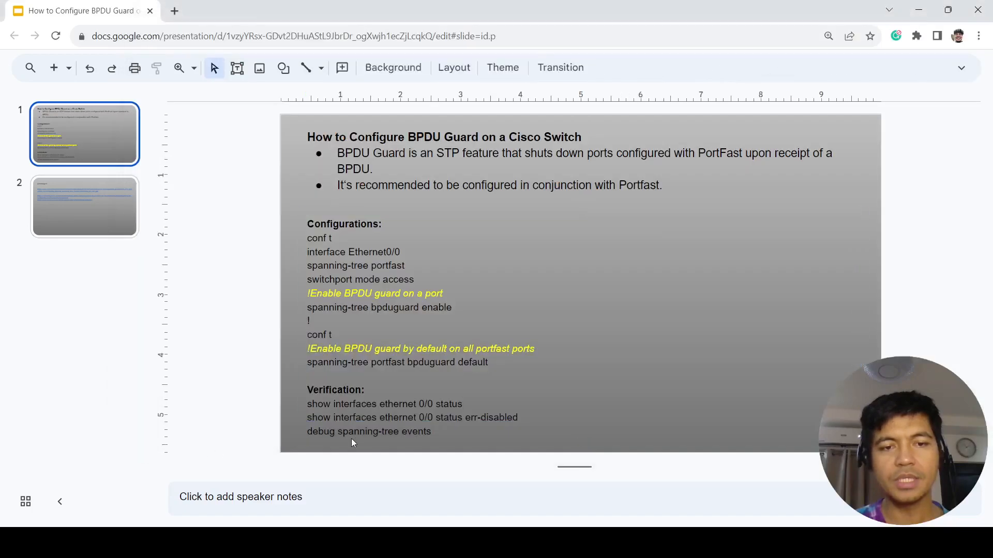
mouse_move(437, 421)
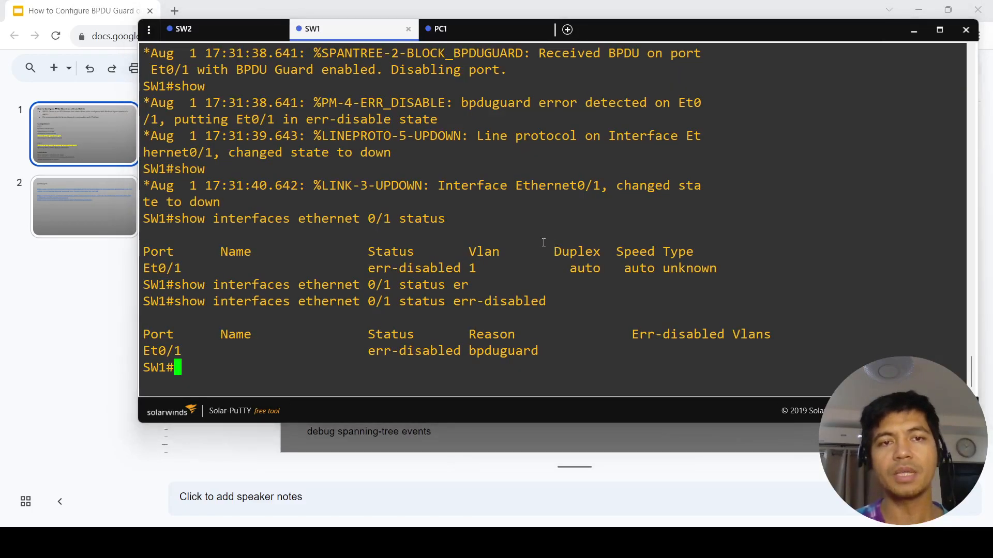
mouse_move(445, 165)
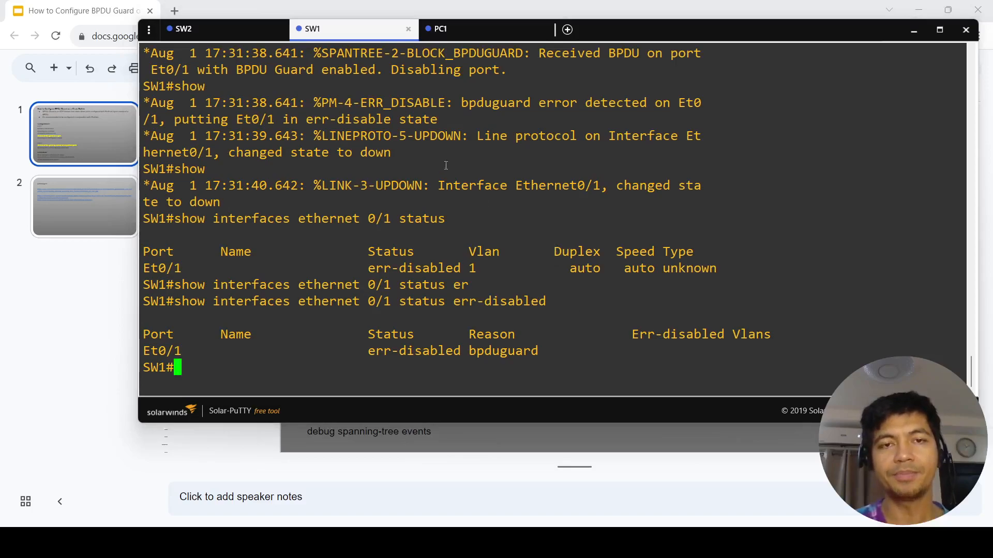